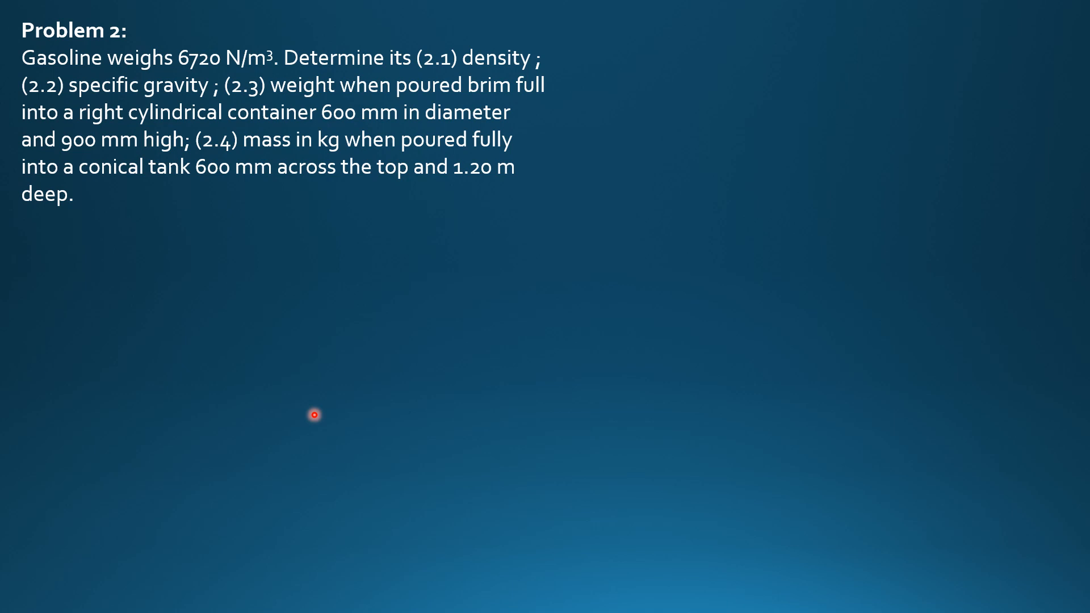
mouse_move(182, 162)
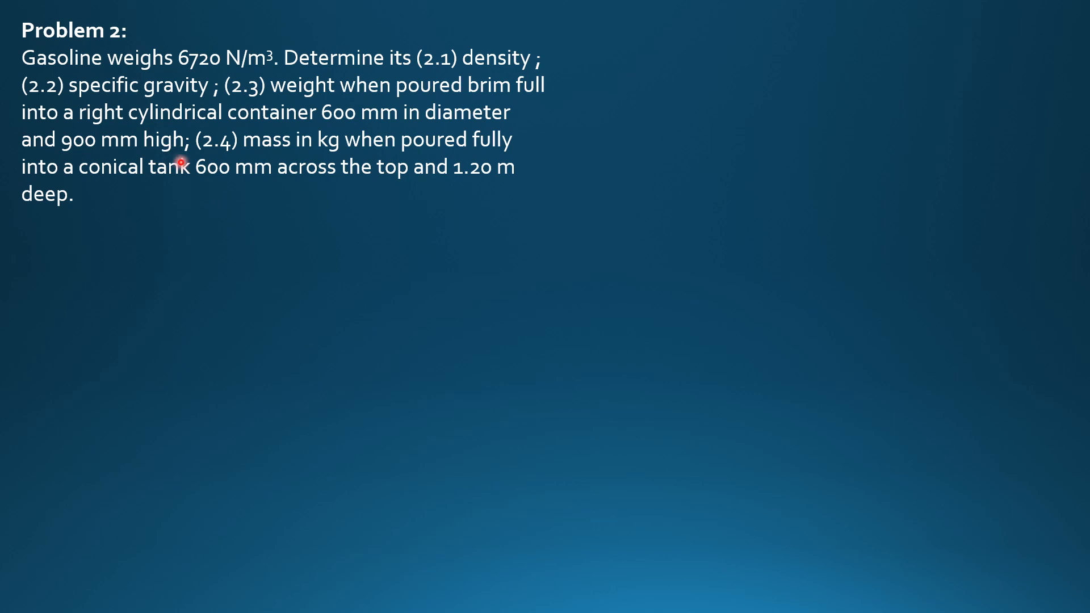
mouse_move(234, 216)
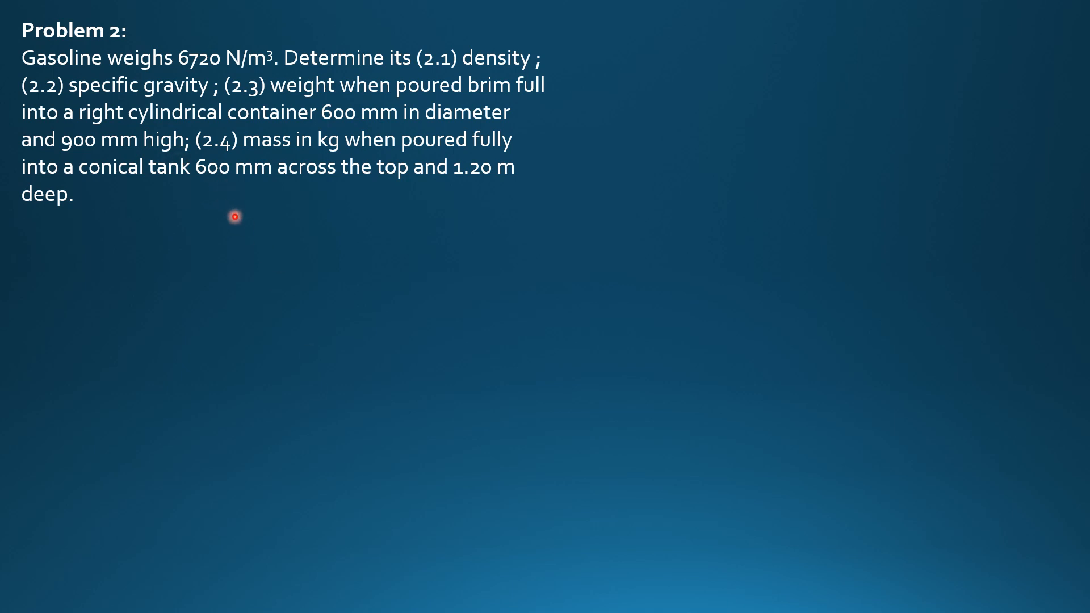
mouse_move(236, 227)
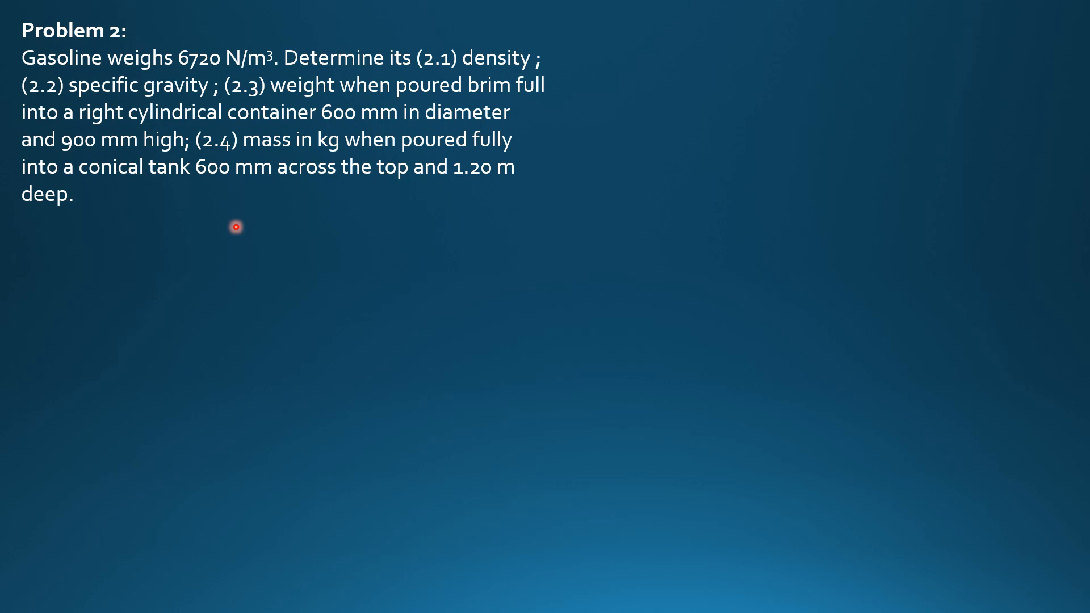
mouse_move(448, 198)
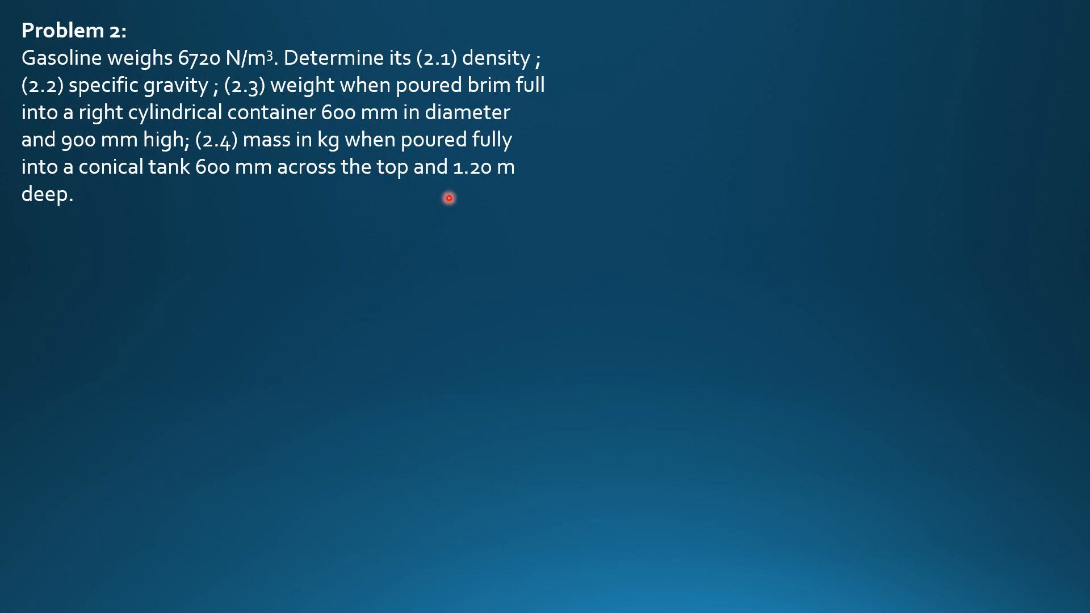
mouse_move(238, 305)
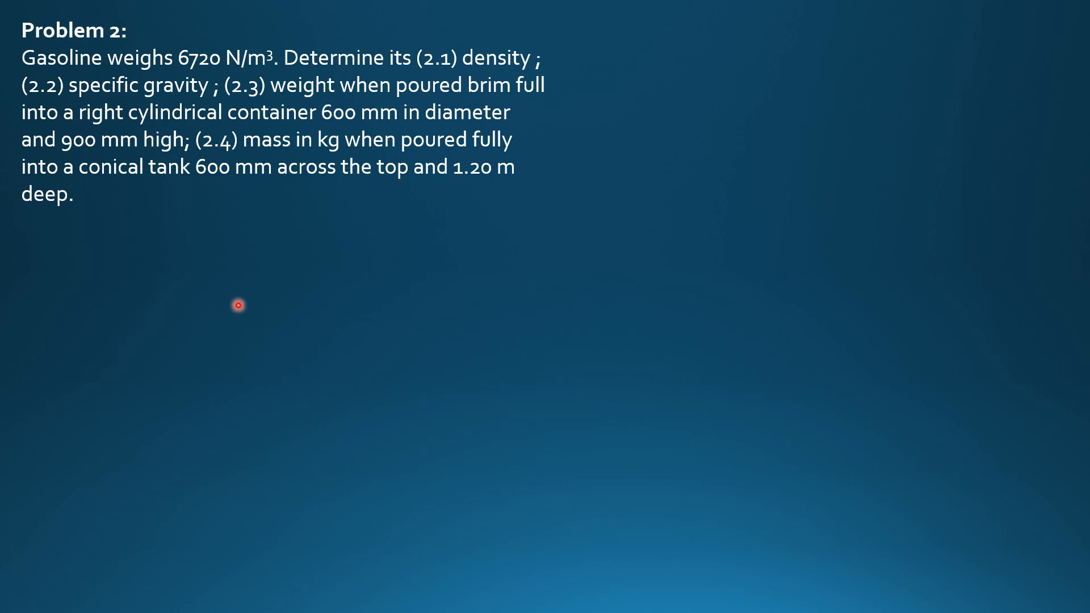
mouse_move(267, 135)
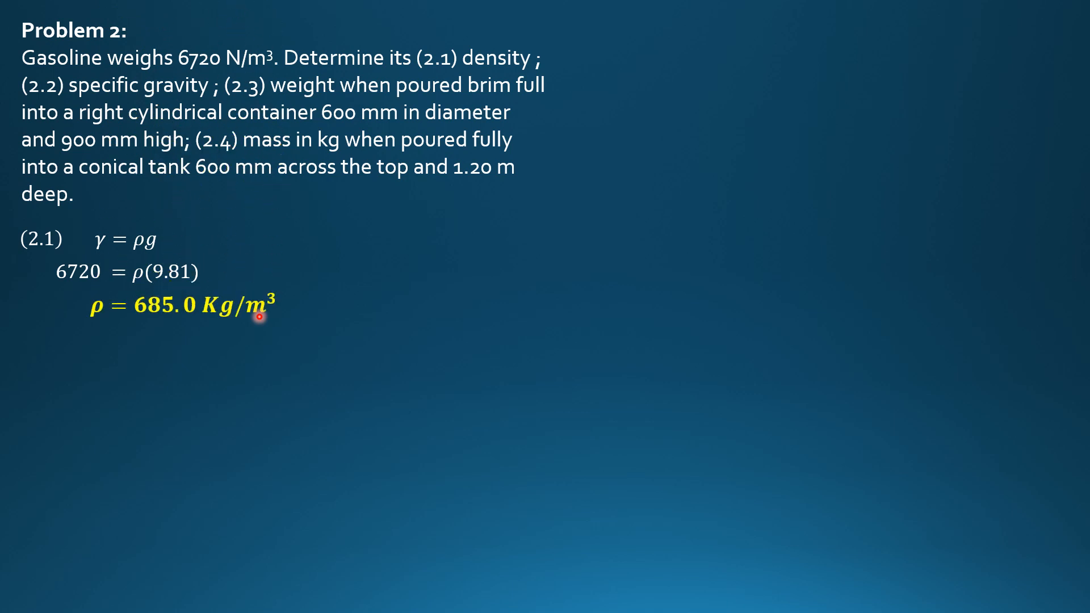
mouse_move(272, 364)
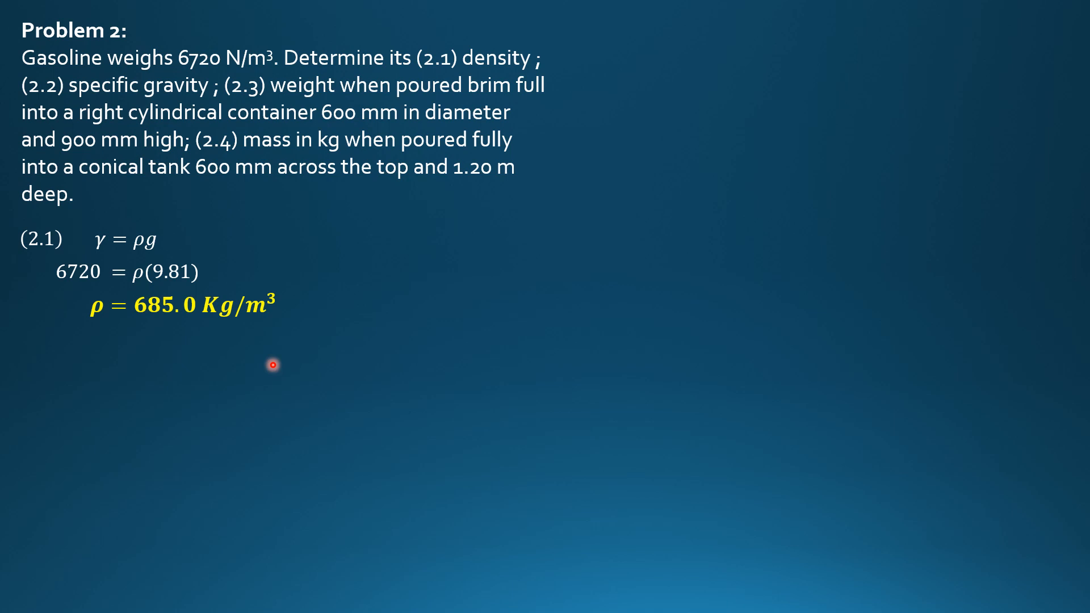
mouse_move(154, 317)
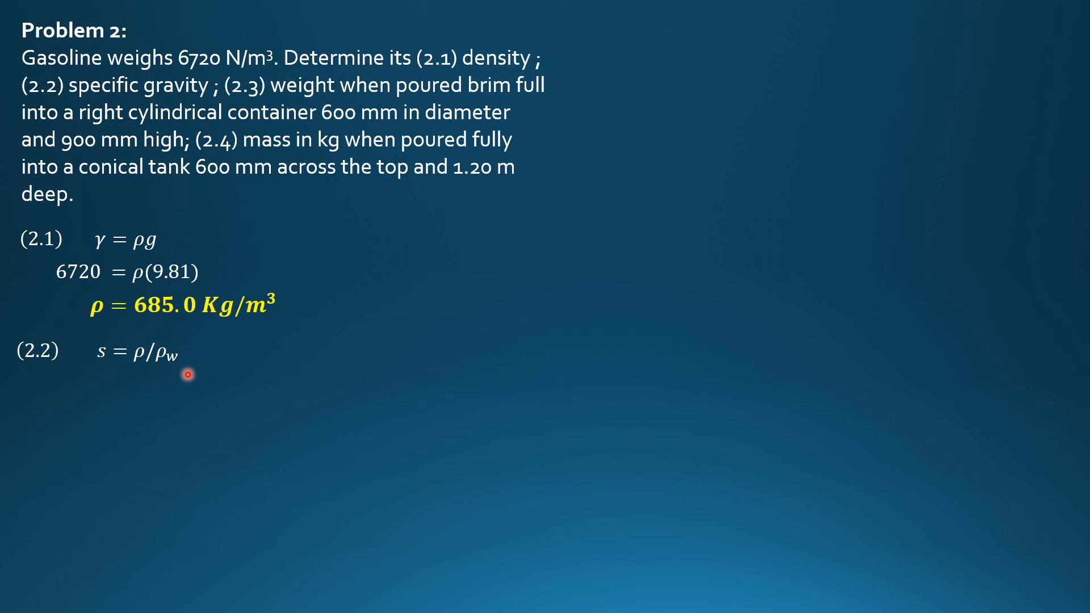
mouse_move(224, 404)
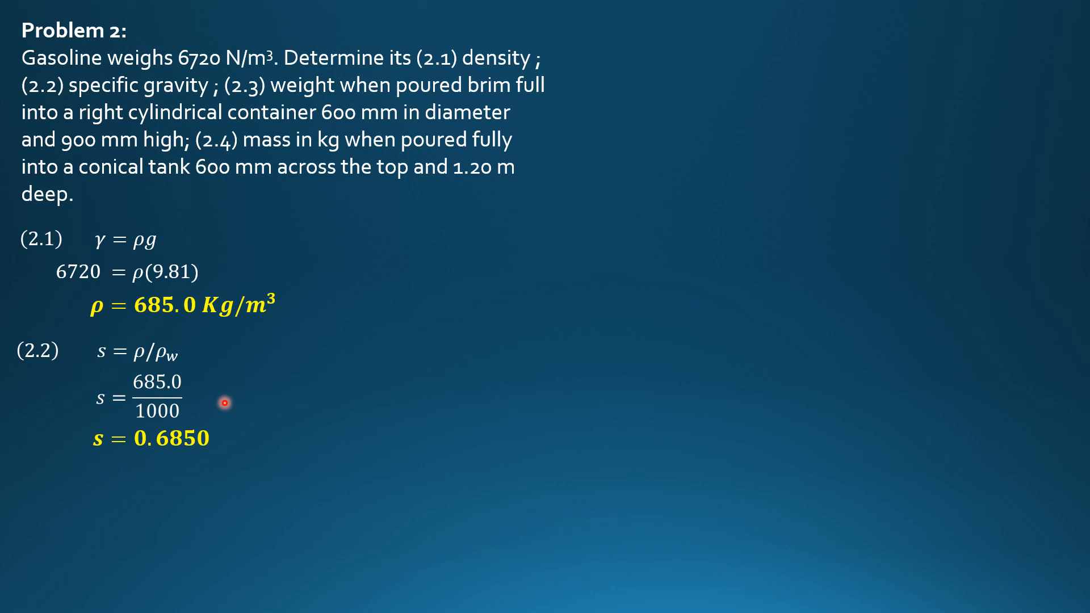
mouse_move(239, 351)
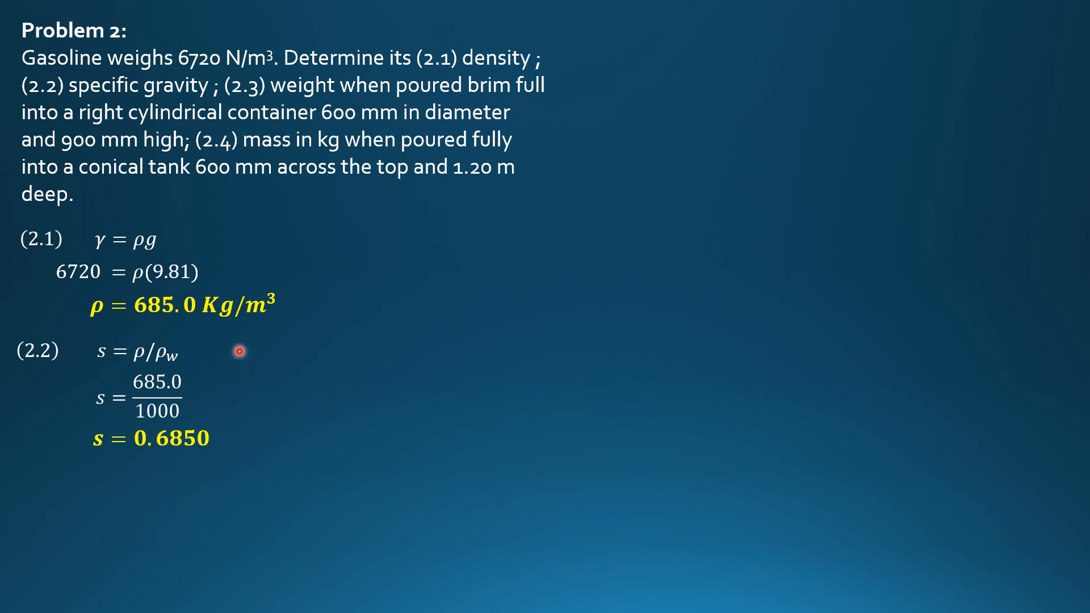
mouse_move(257, 482)
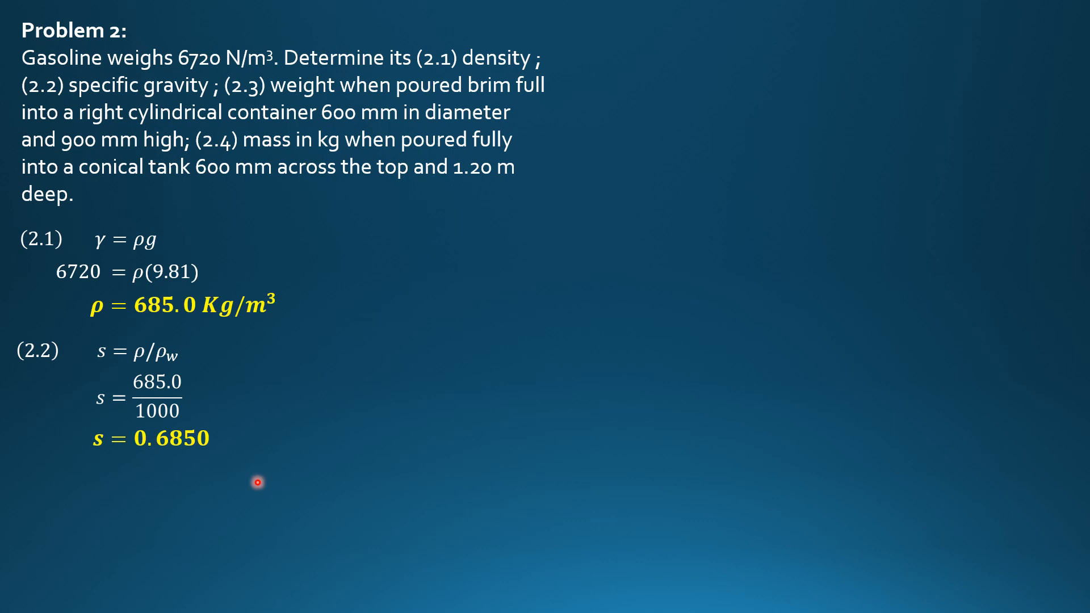
mouse_move(314, 363)
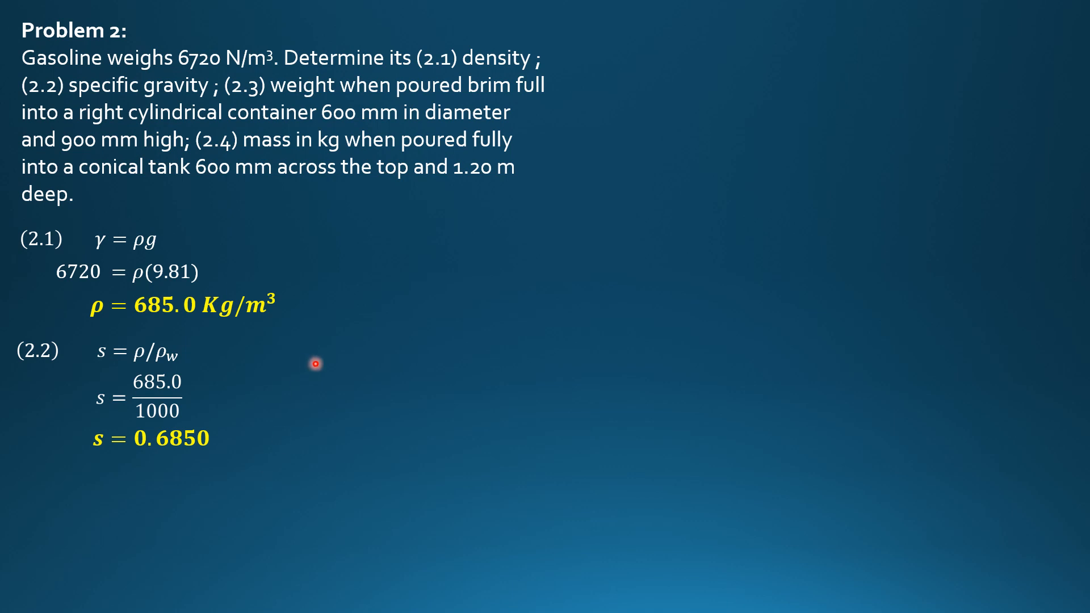
mouse_move(376, 499)
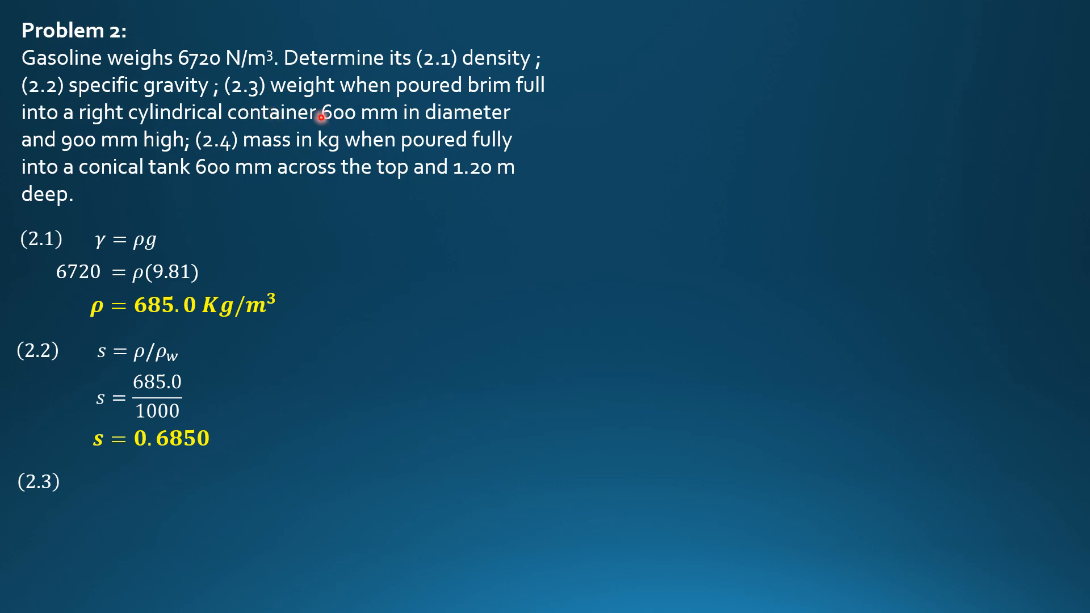
mouse_move(177, 177)
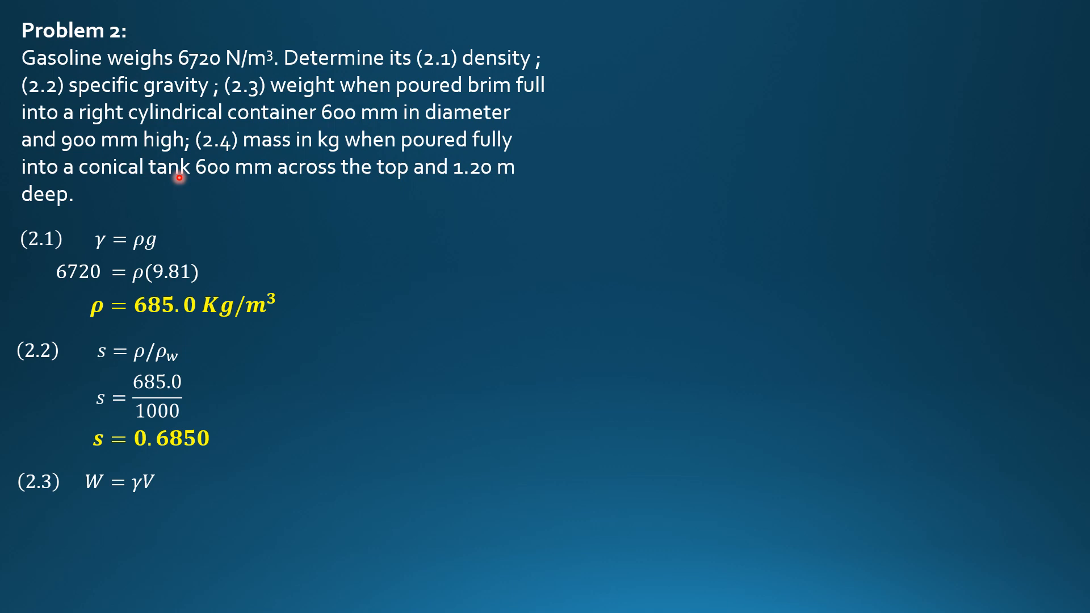
mouse_move(155, 514)
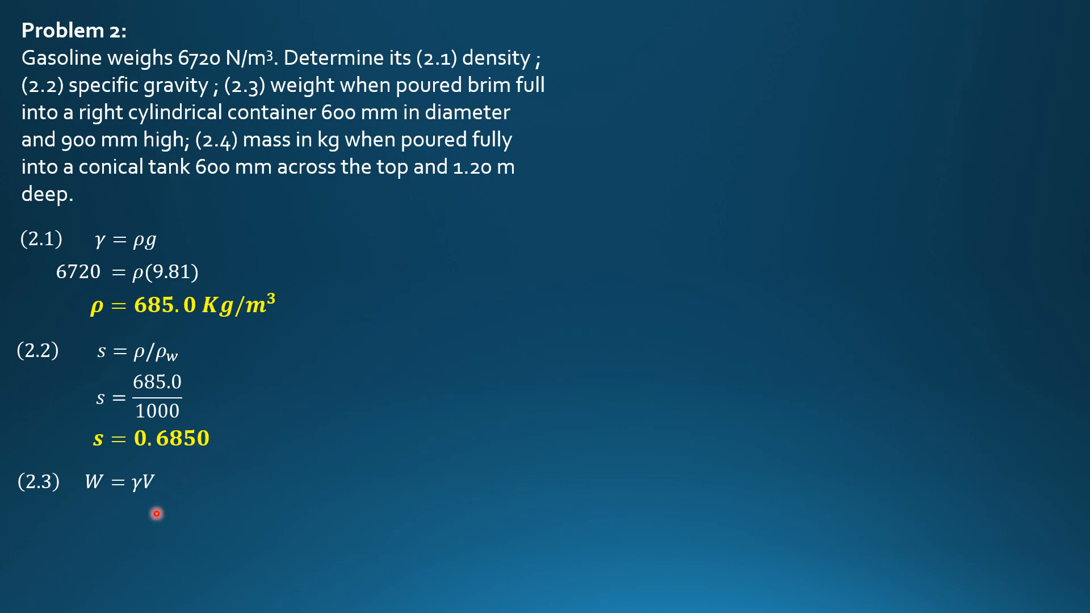
mouse_move(176, 385)
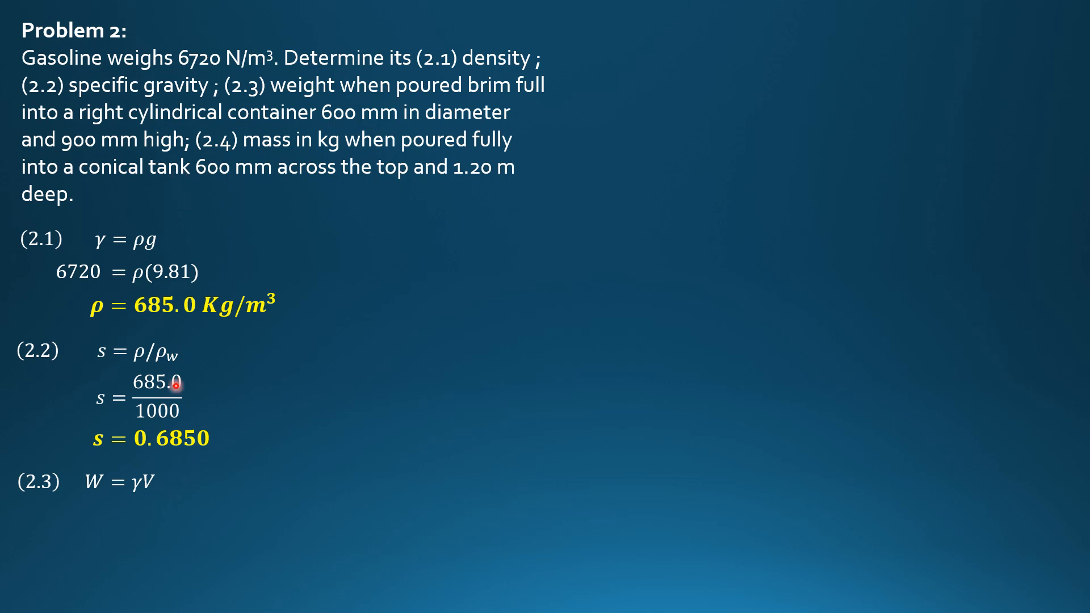
mouse_move(125, 276)
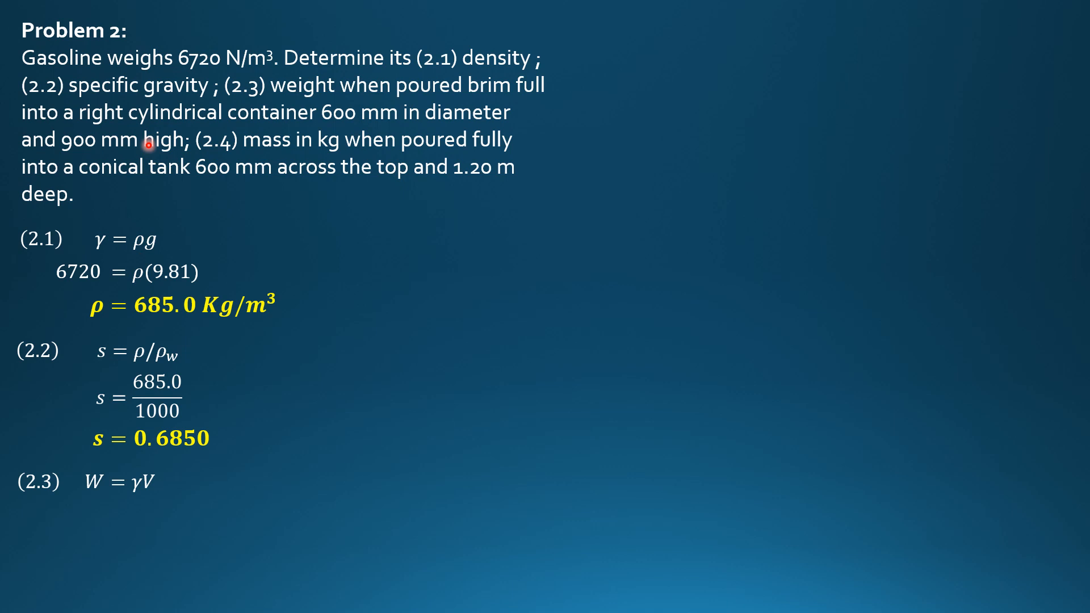
mouse_move(272, 135)
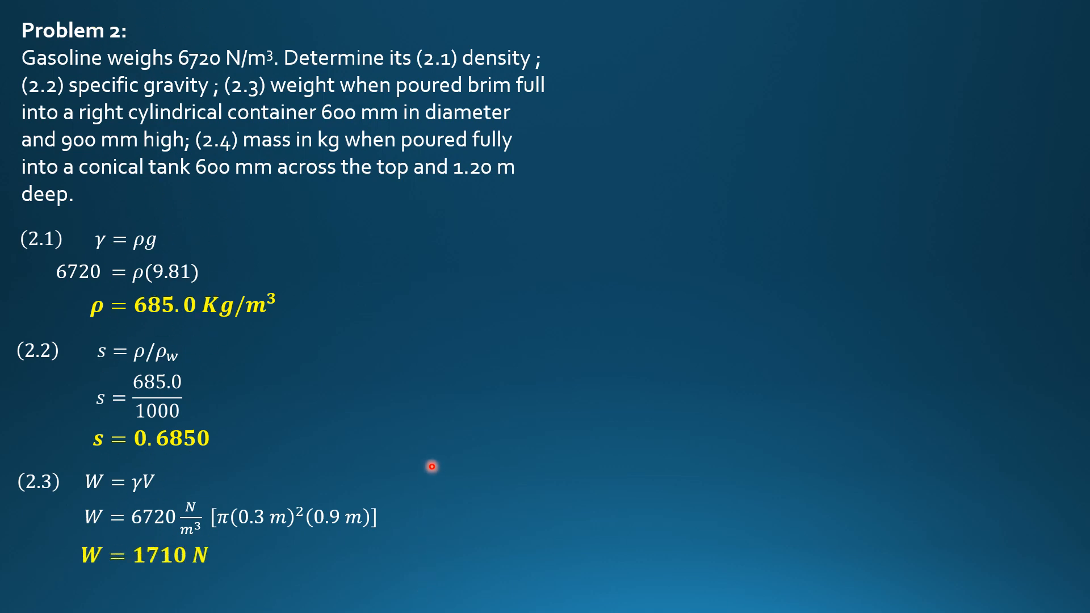
mouse_move(786, 234)
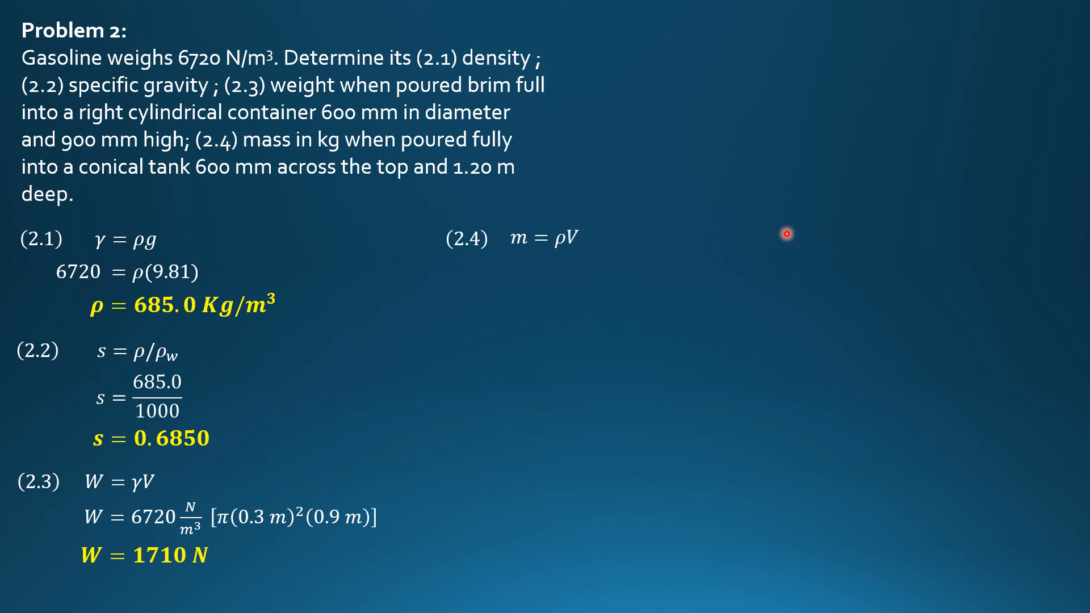
mouse_move(530, 255)
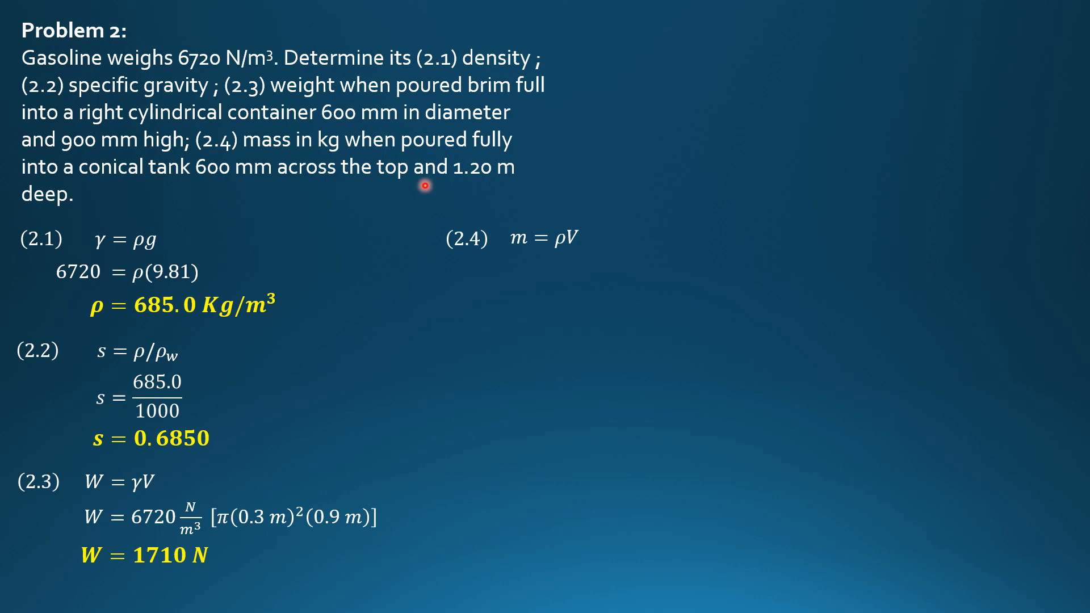
mouse_move(420, 195)
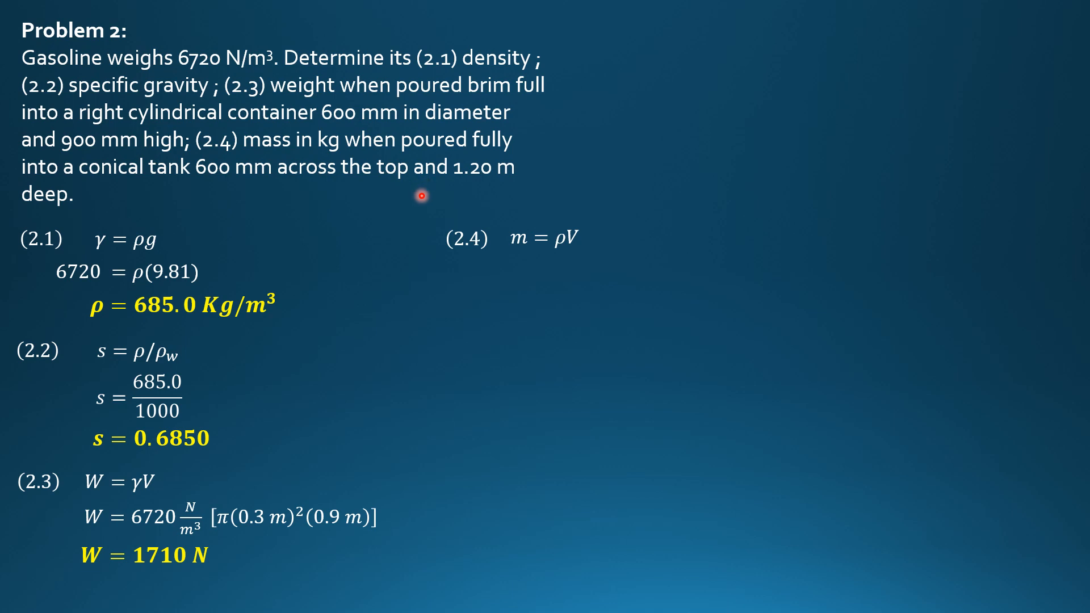